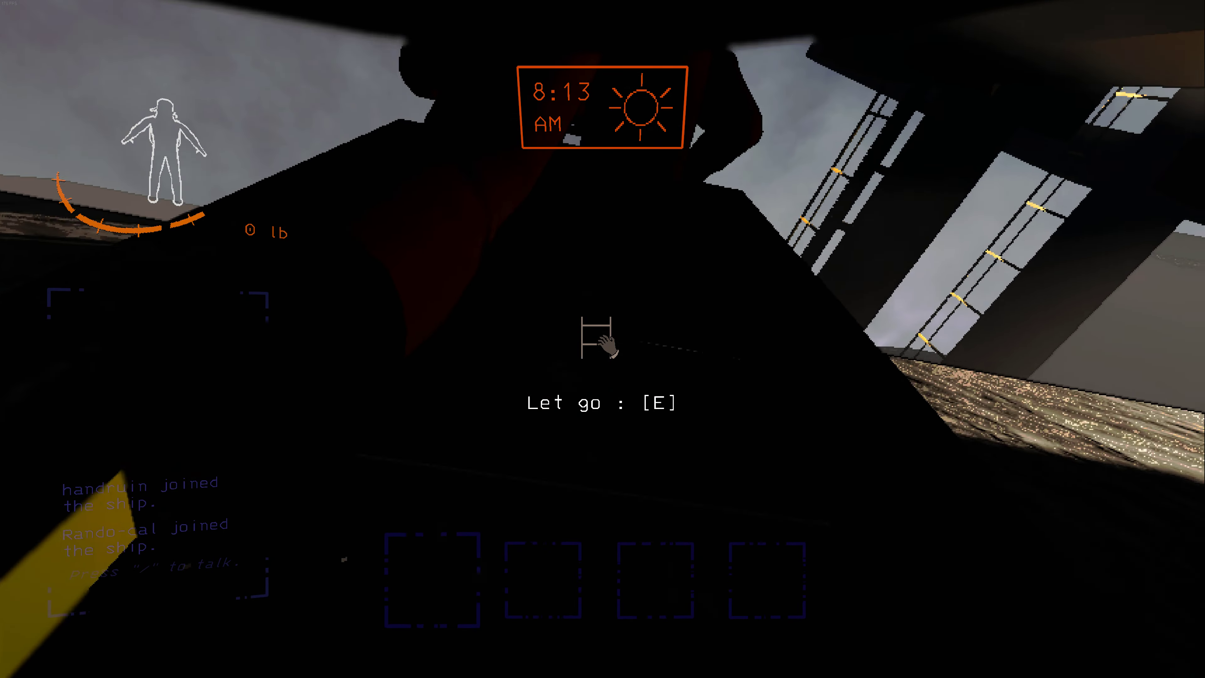
- Let go of the ship's ladder and head to the facility's double entrance doors
{"action": "key", "text": "e"}
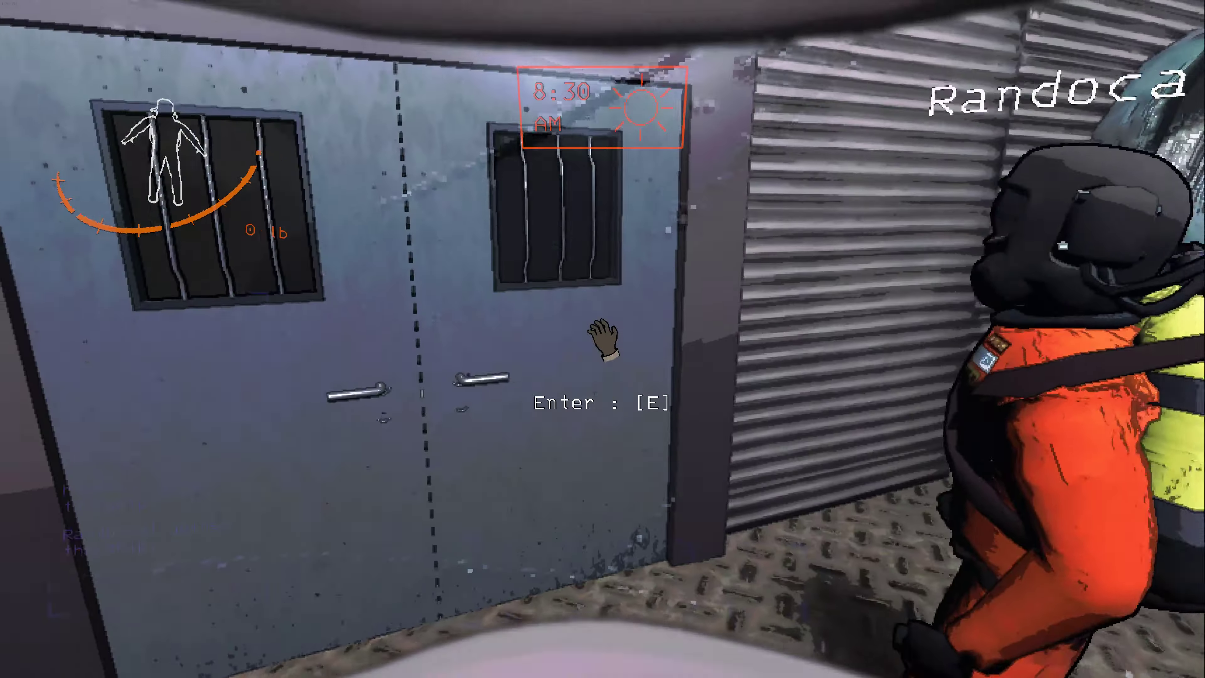
{"action": "key", "text": "e"}
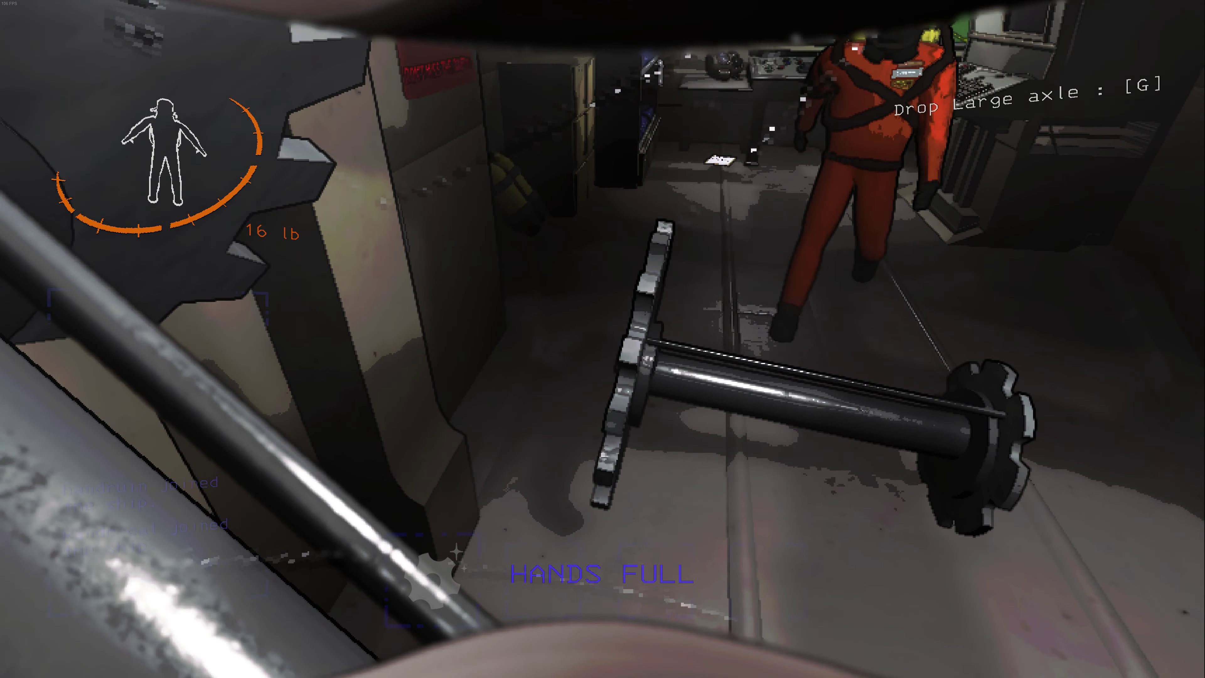
- Drop the Large axle scrap onto the ship's floor, bringing carried weight to 0 lb
{"action": "key", "text": "g"}
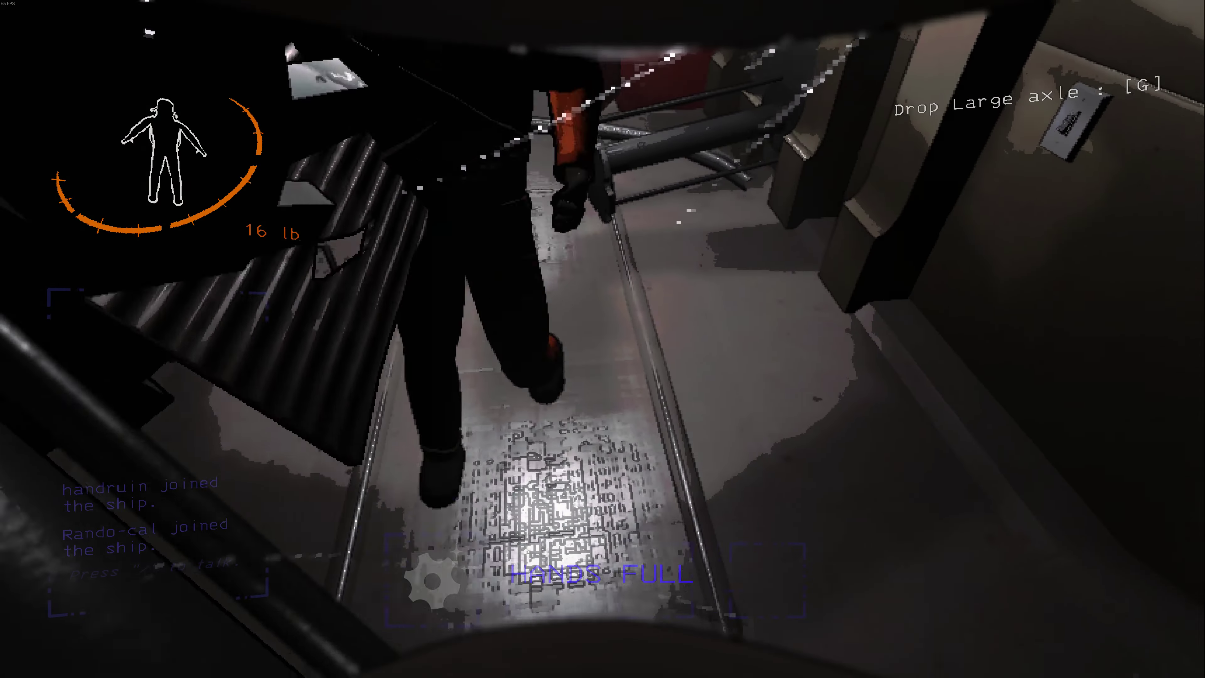
{"action": "key", "text": "g"}
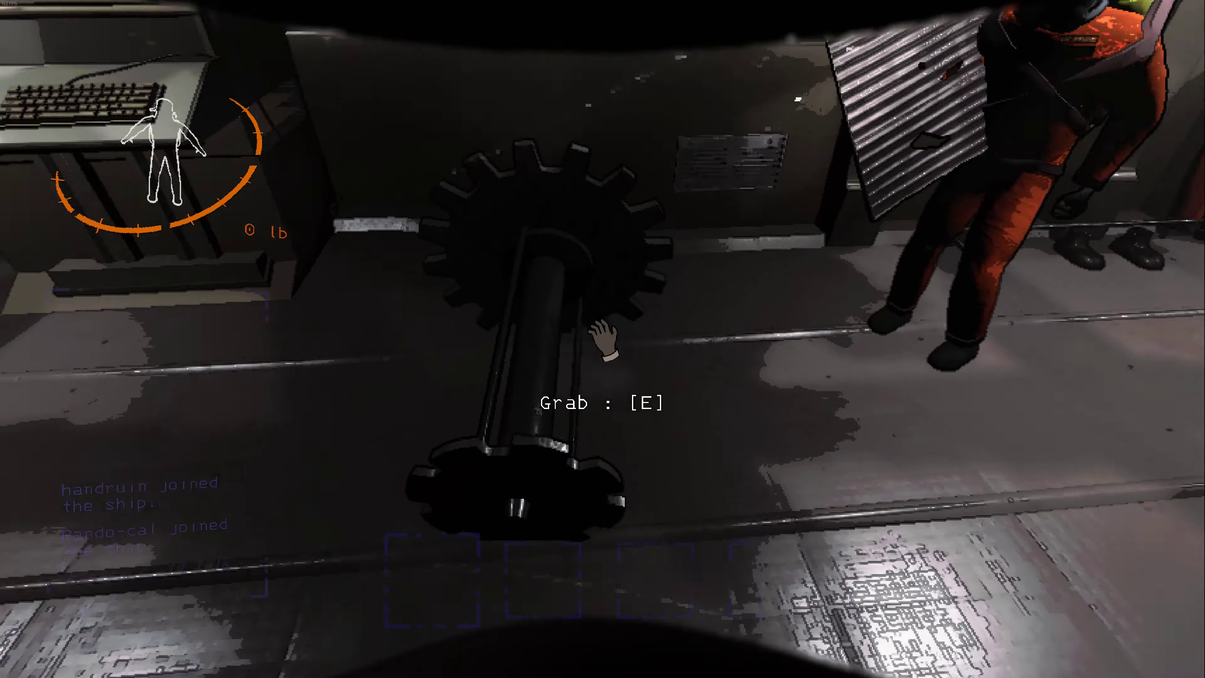
- Grab the 16 lb large axle from the ship floor
{"action": "key", "text": "e"}
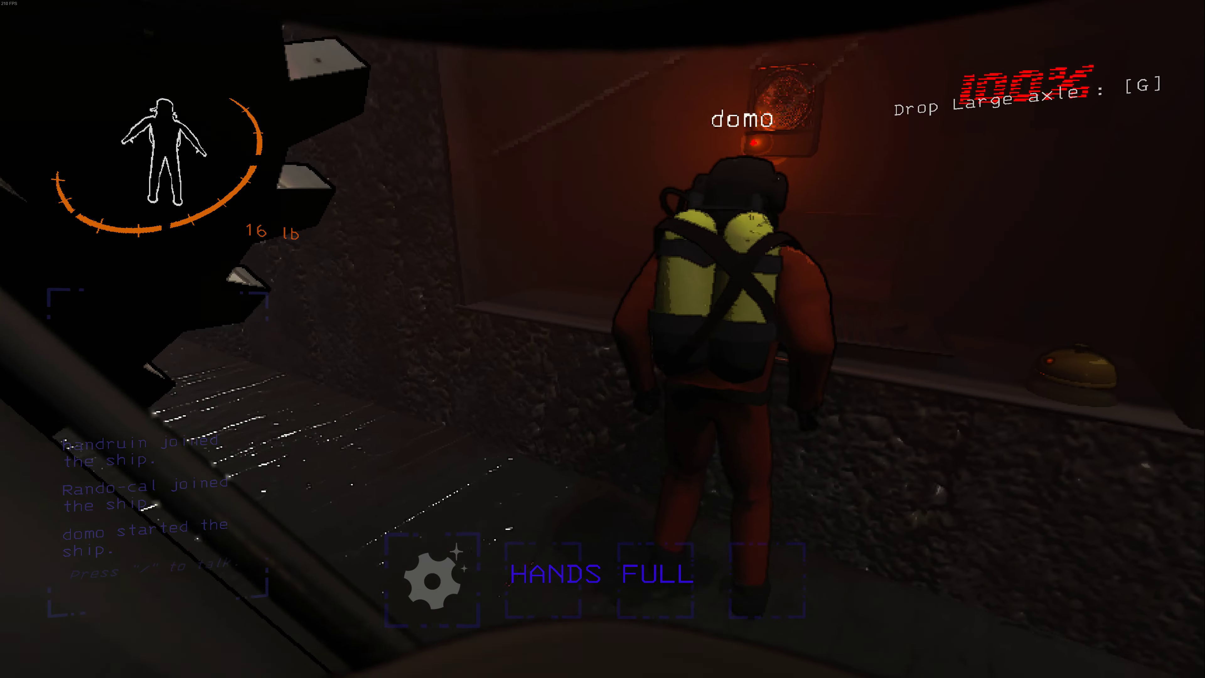
- Set the large axle on the Company counter and ring the bell to sell it
{"action": "key", "text": "g"}
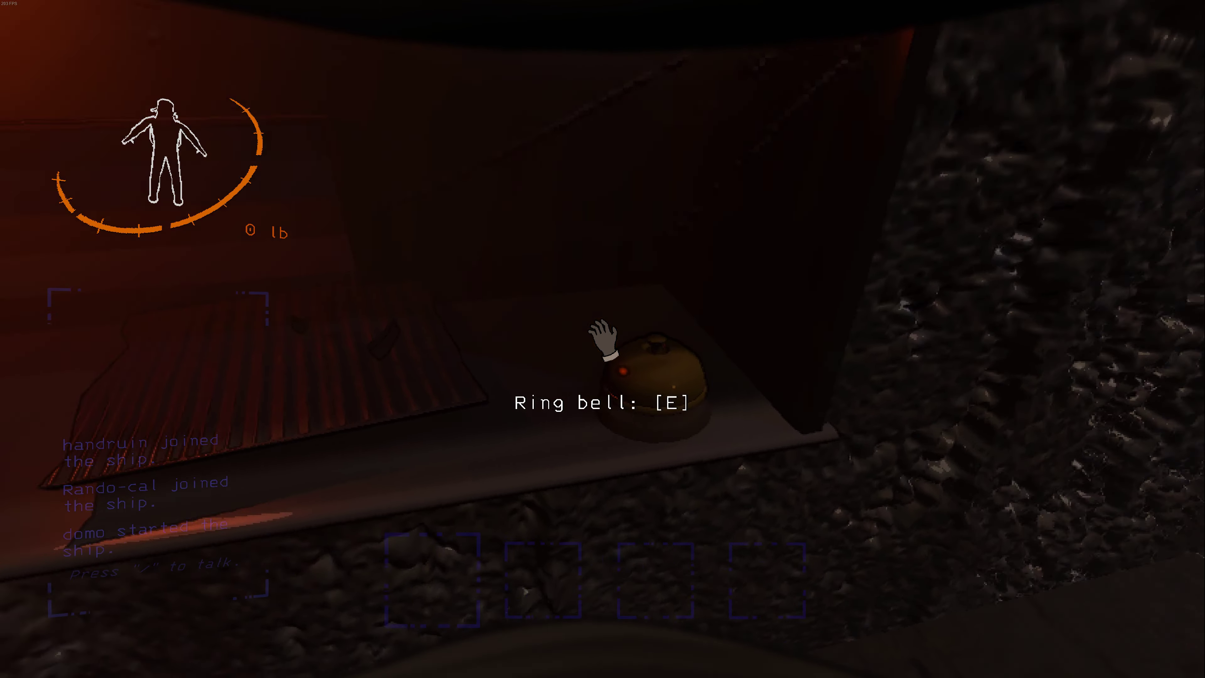
{"action": "key", "text": "e"}
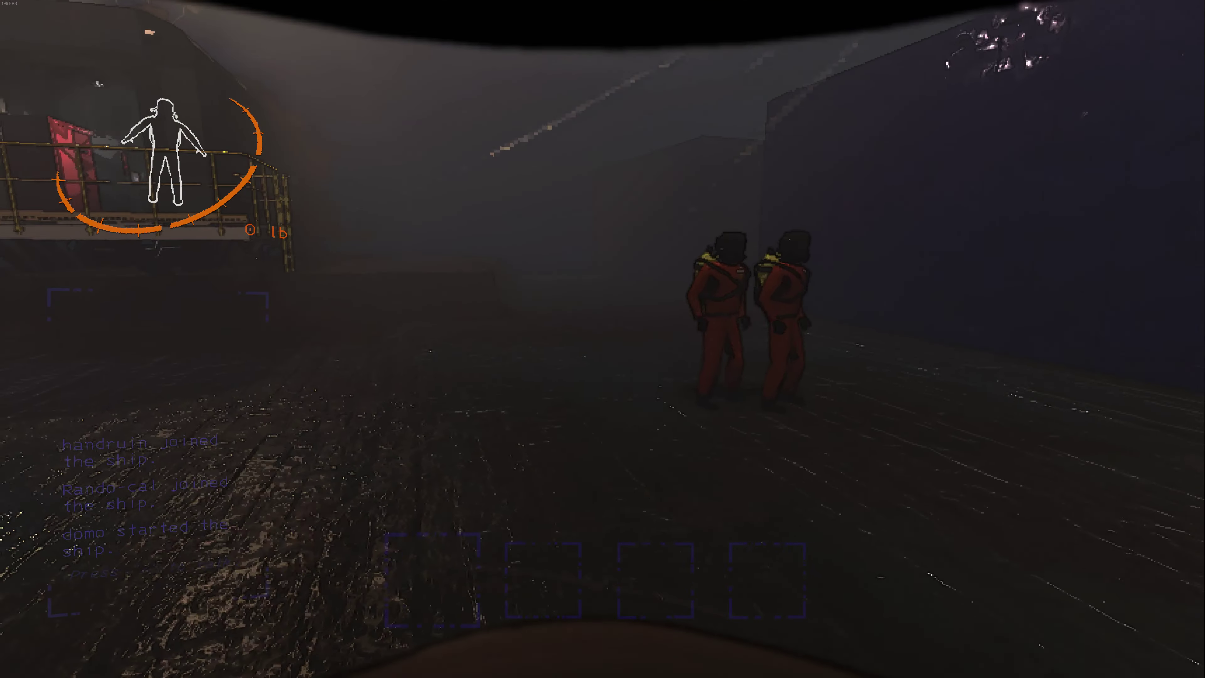